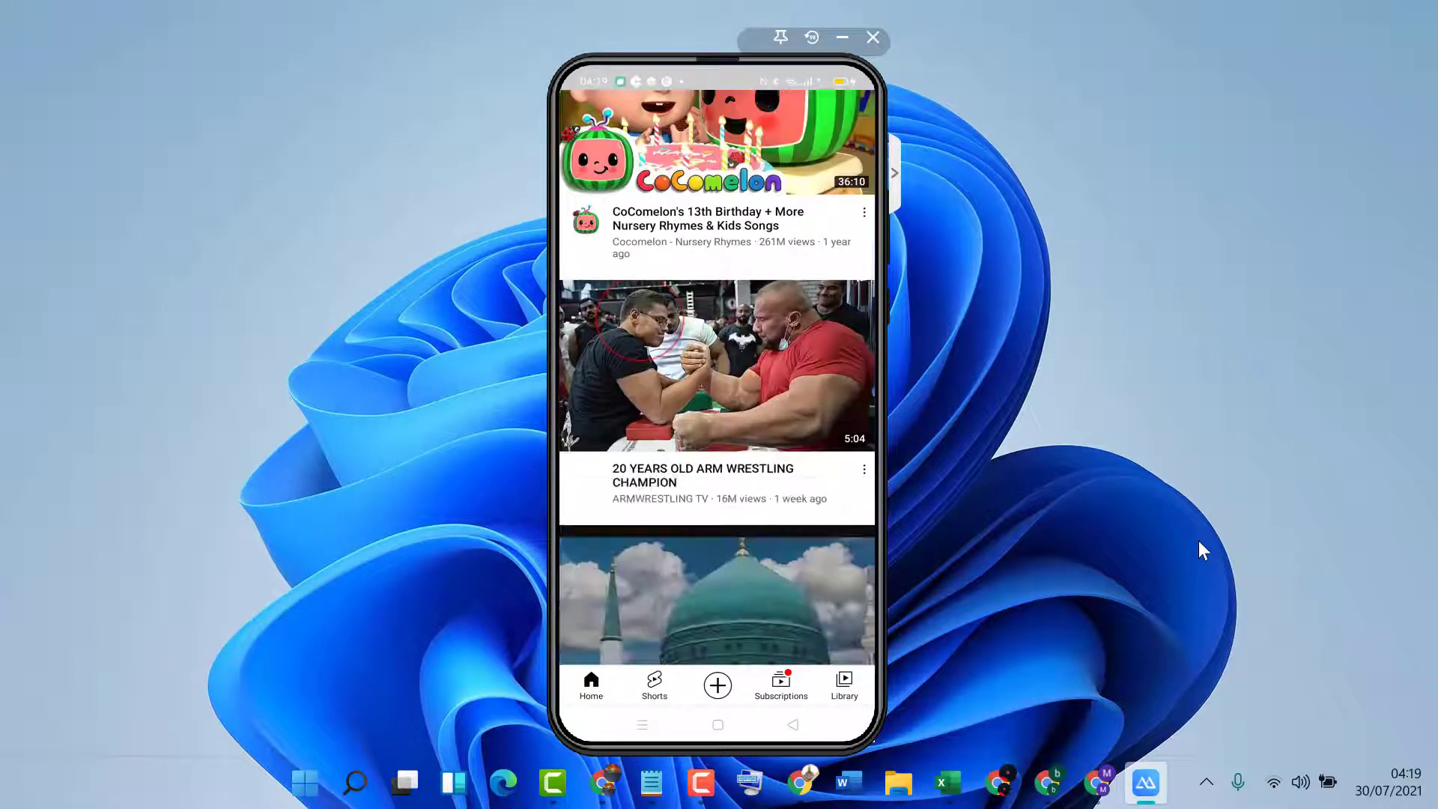
From the YouTube profile avatar, reach Manage your Google Account and show the signed-in accounts list.
scroll(down, 3)
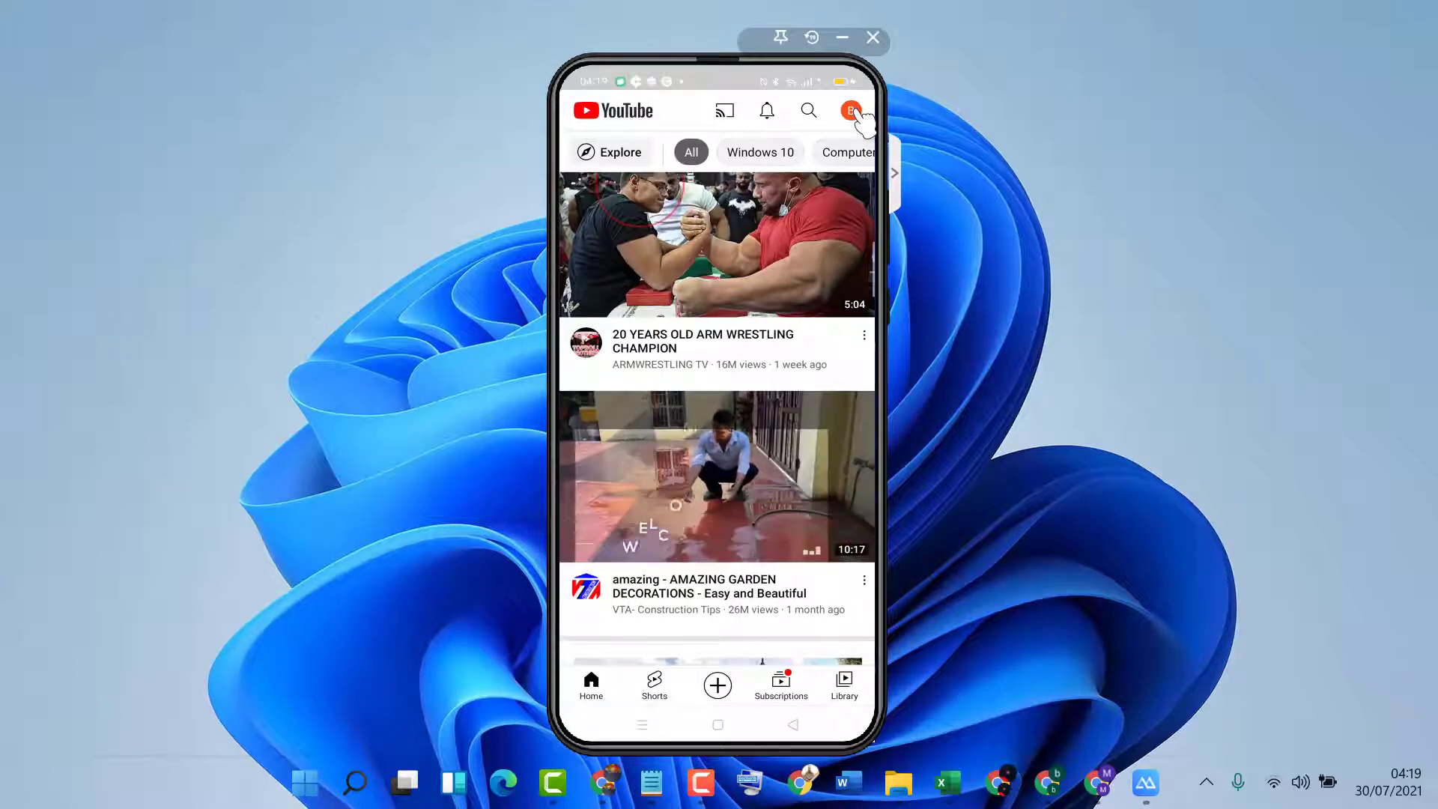
click(851, 110)
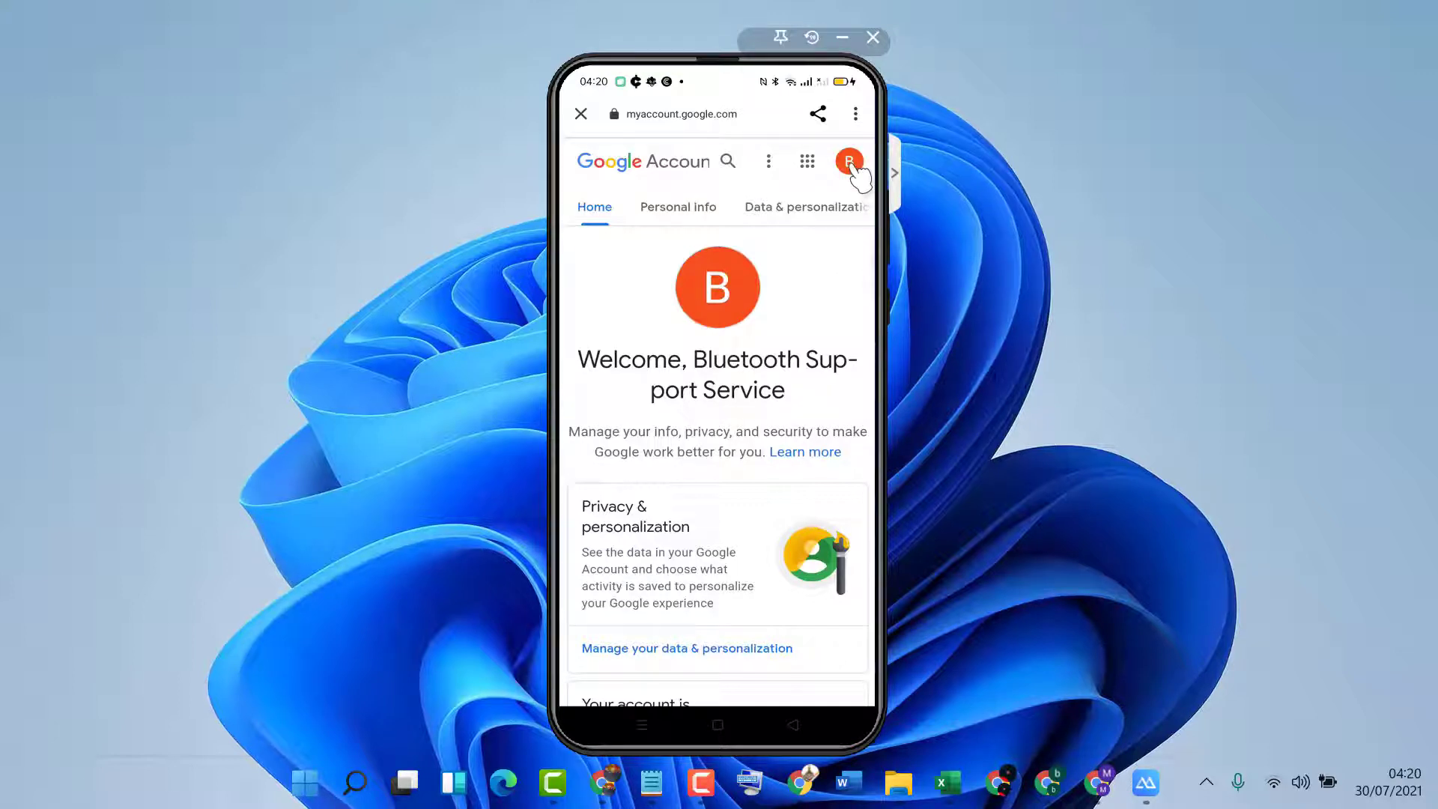
click(847, 162)
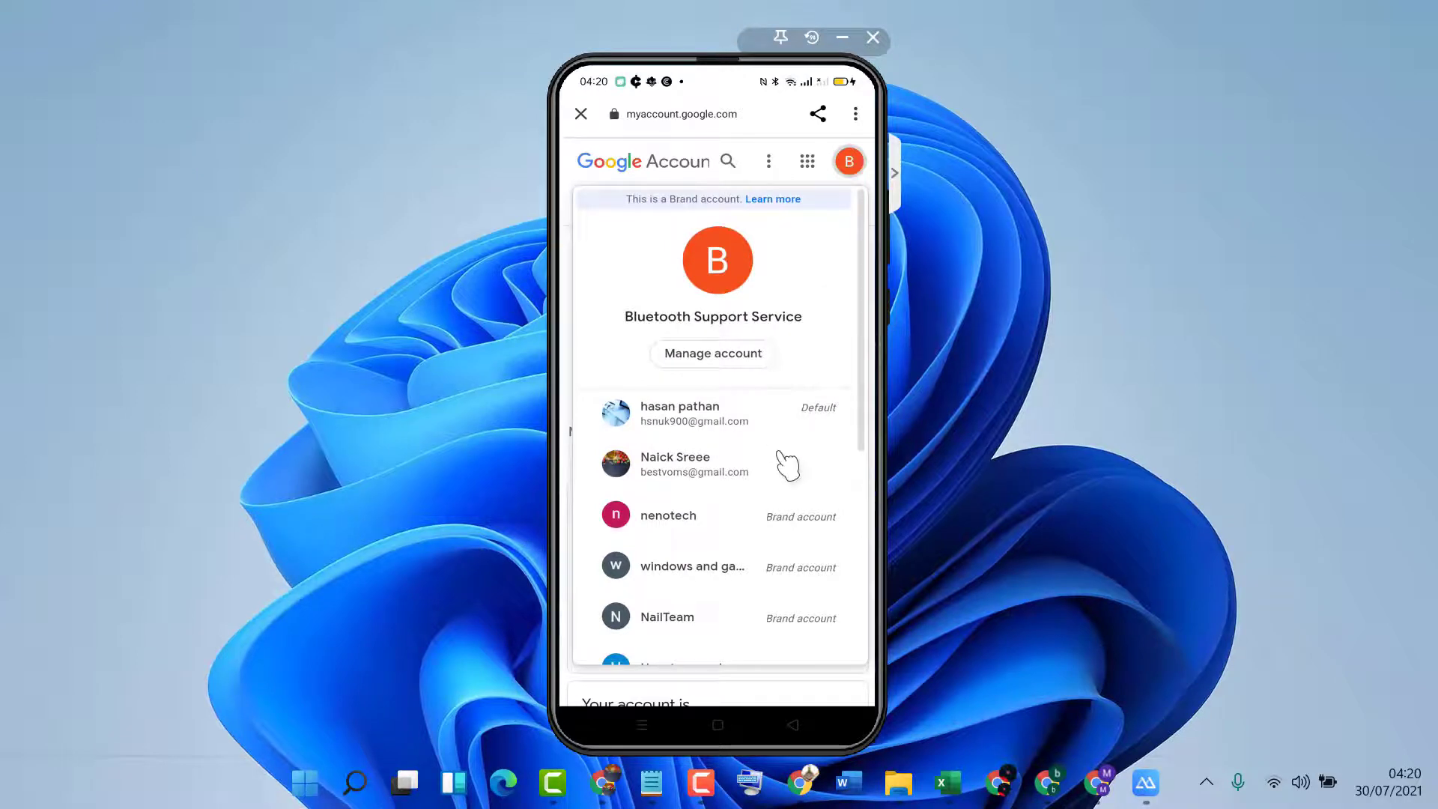
Scroll the account switcher down to reveal Sign out of all accounts.
scroll(down, 3)
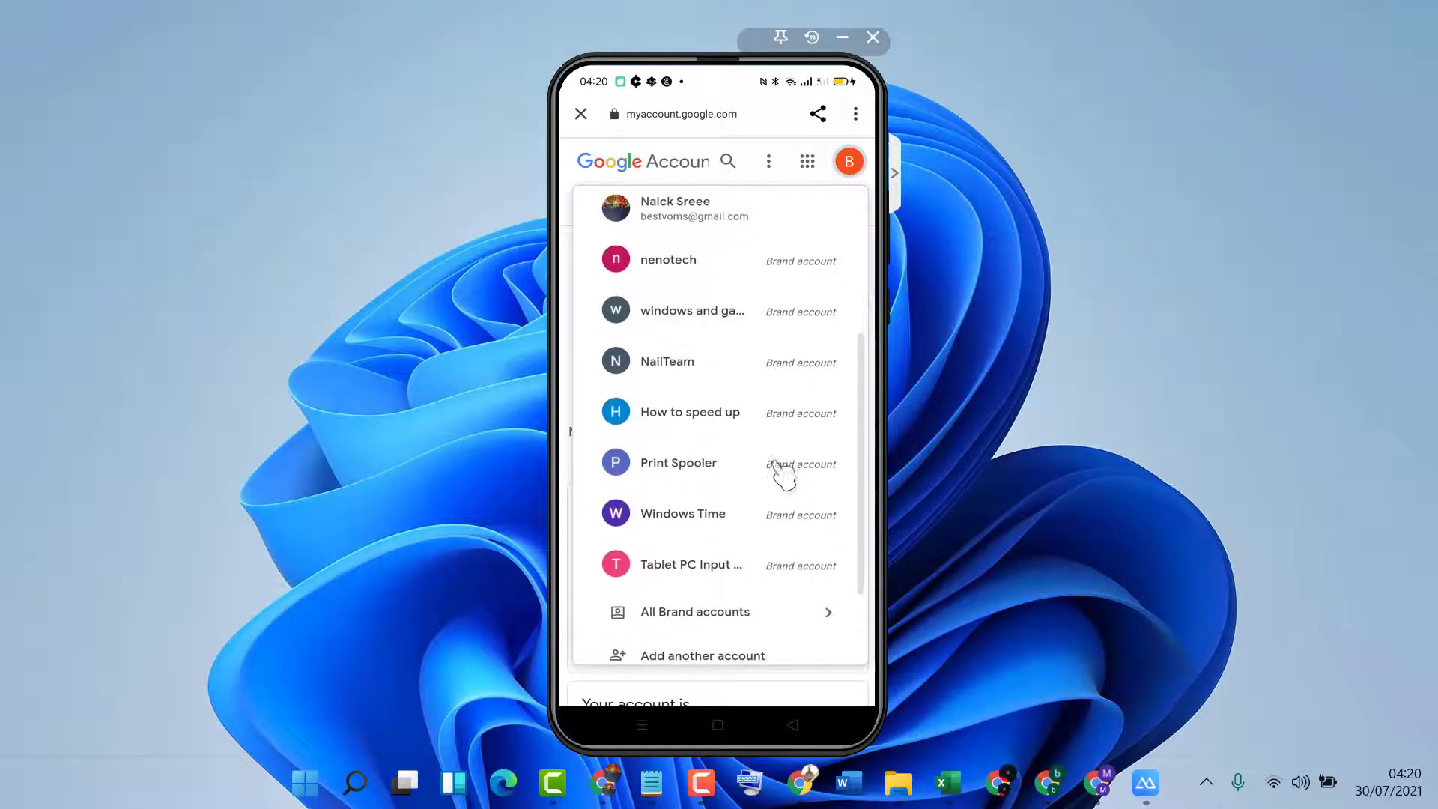
mouse_move(773, 617)
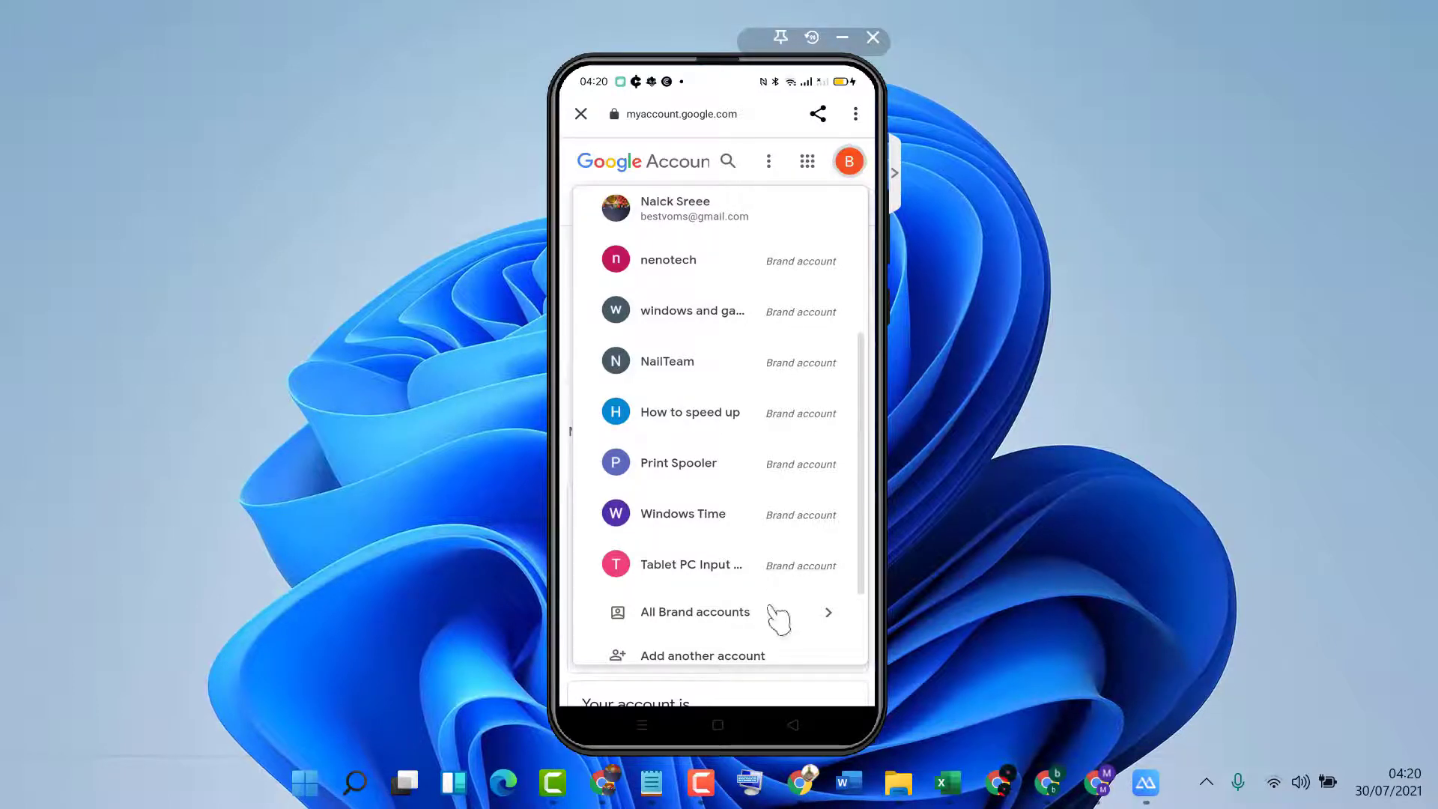
scroll(down, 3)
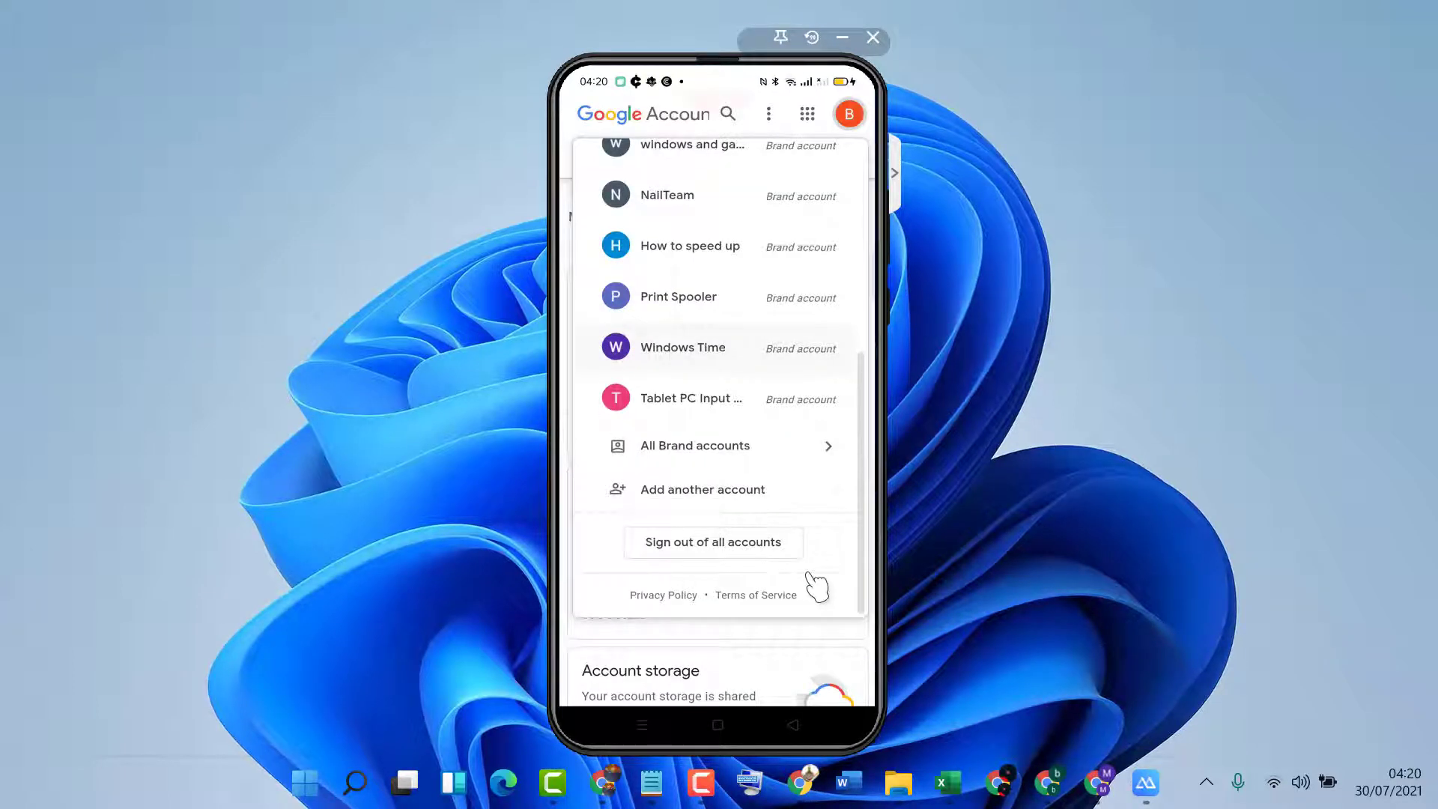
mouse_move(678, 555)
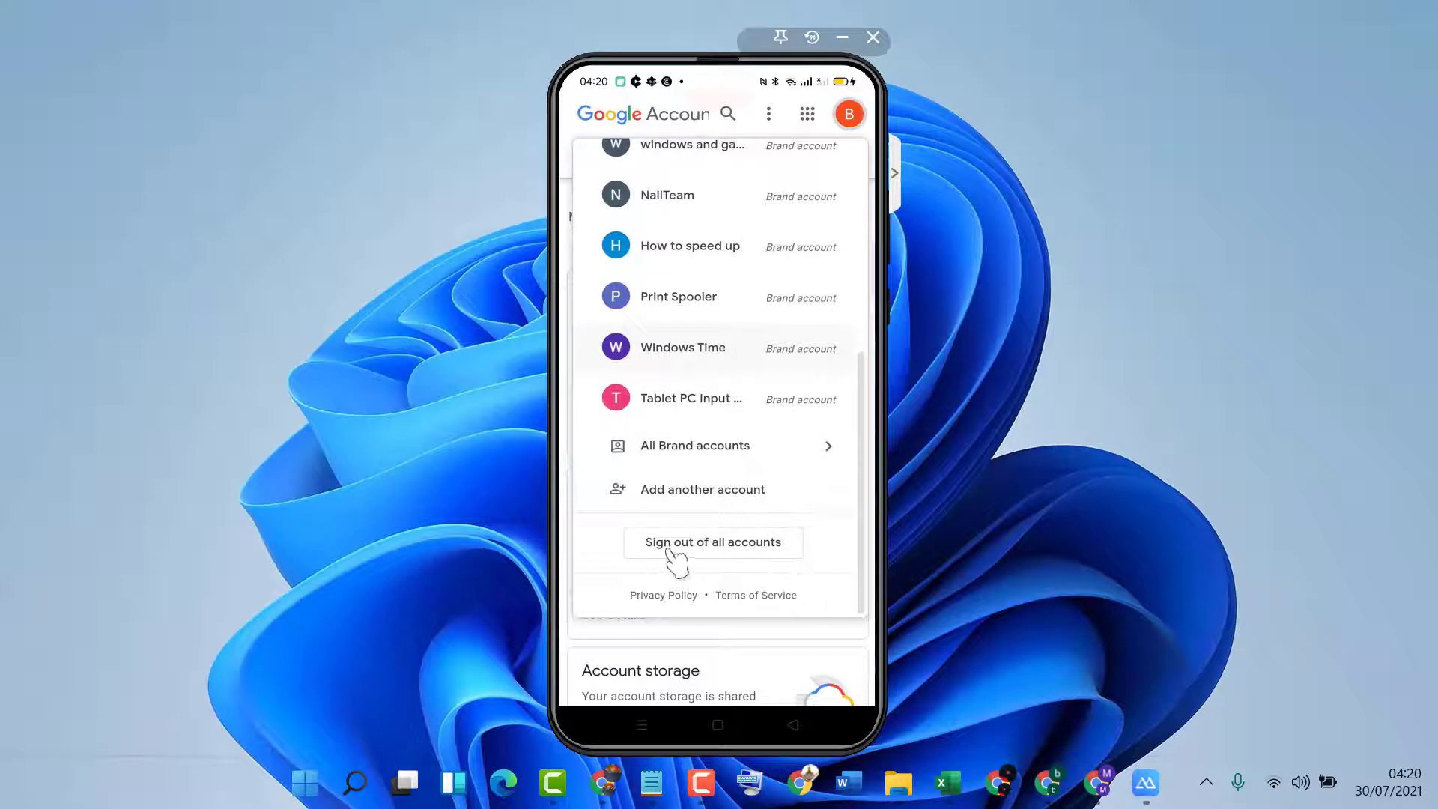
mouse_move(797, 560)
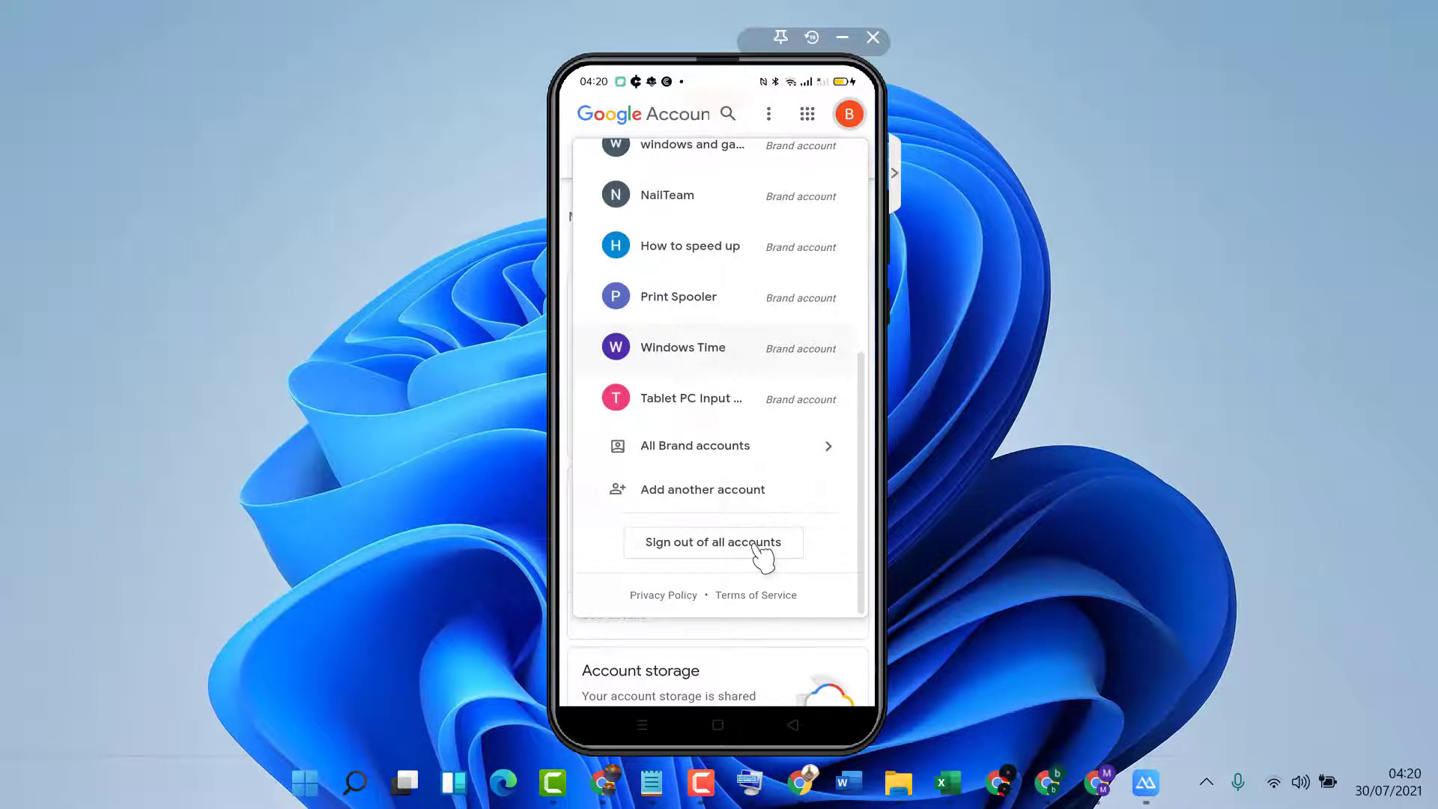
Sign out of all accounts, then reopen the Google Account page to confirm sign-out.
click(712, 542)
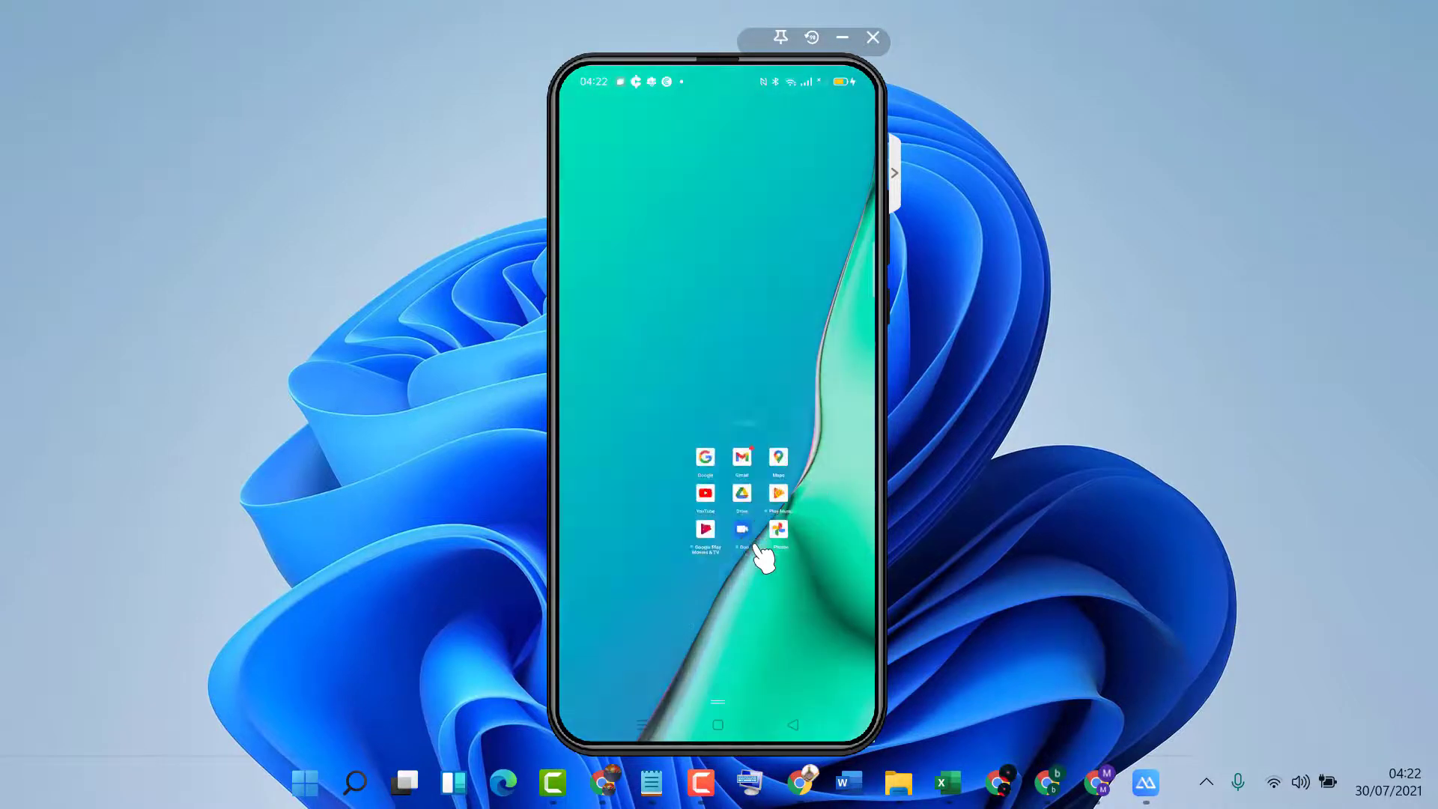
click(779, 529)
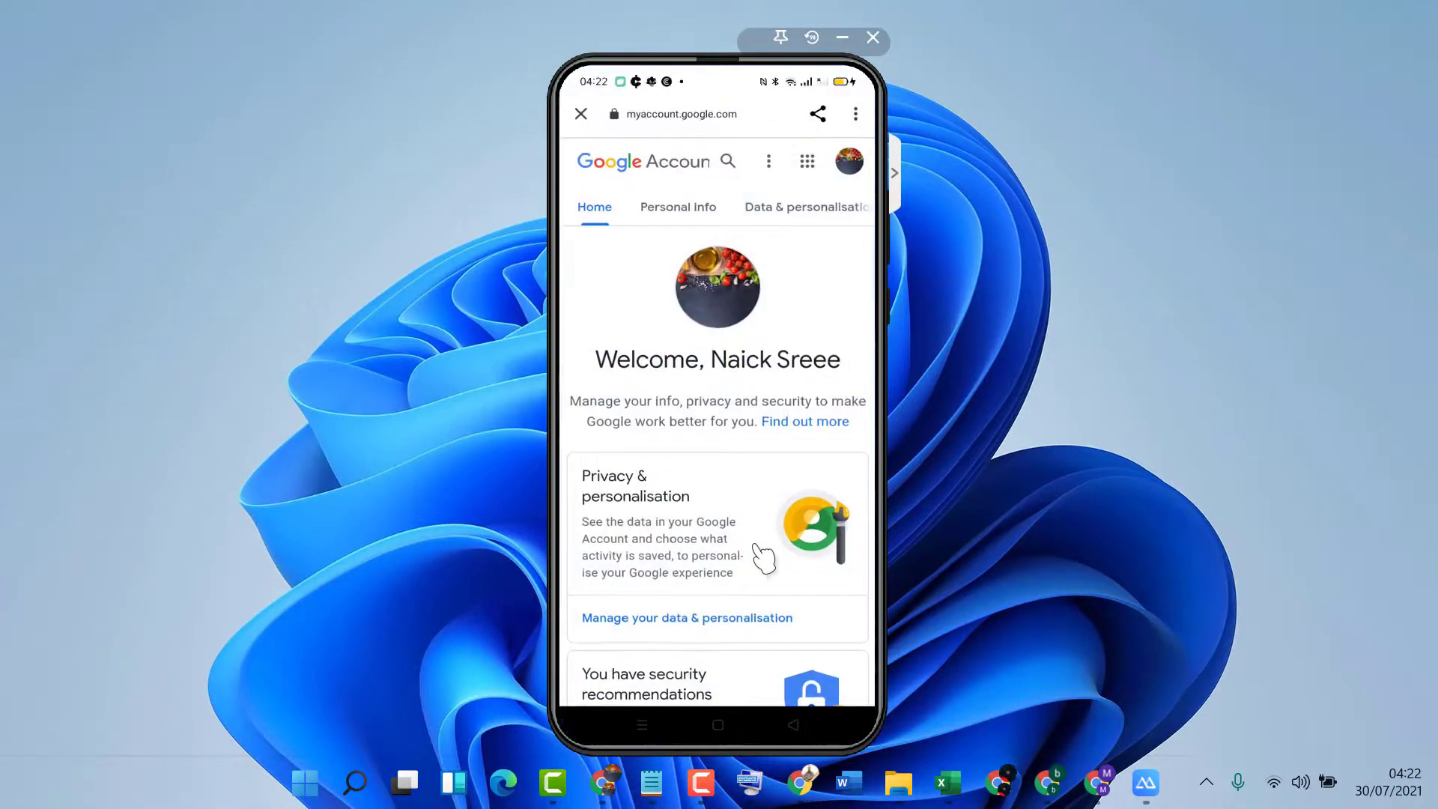